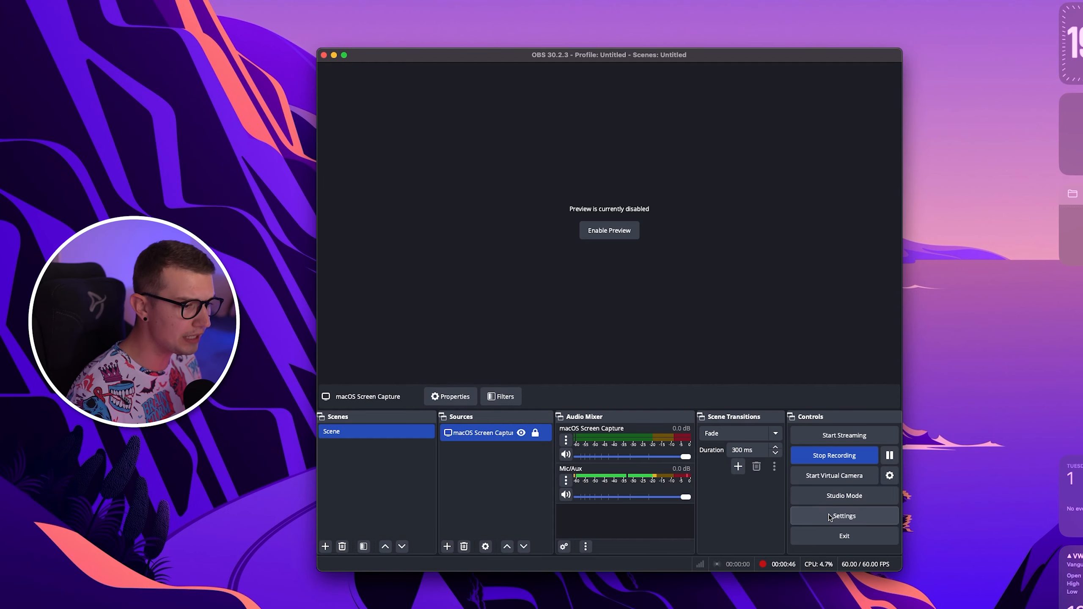
Step: Bring up the OBS Settings window from the Controls dock
click(844, 516)
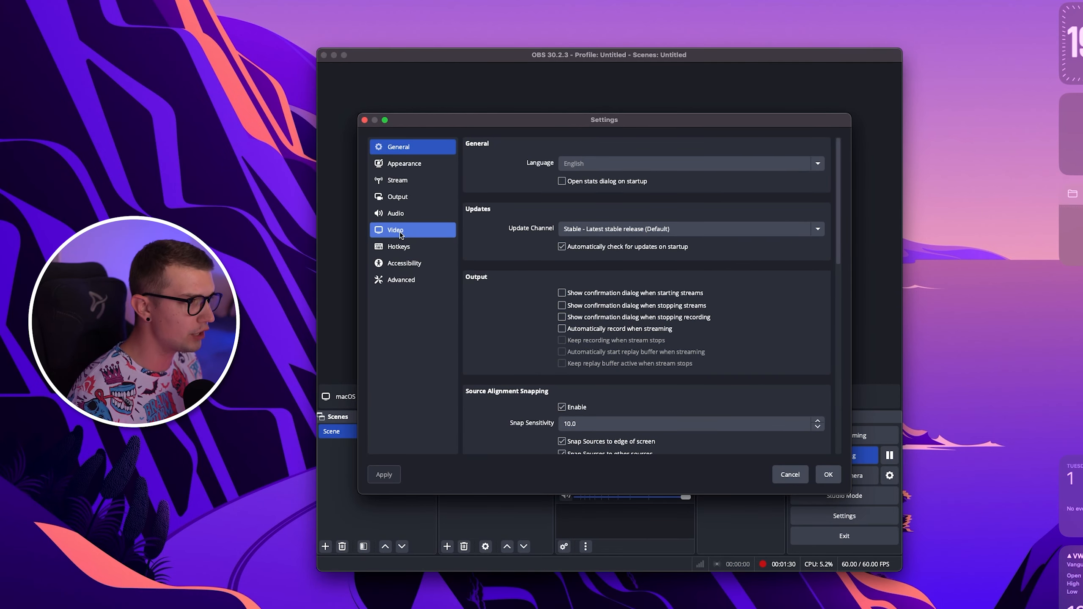
Step: Review the Video settings: 2560x1440 base and output resolution at 60 FPS
click(395, 229)
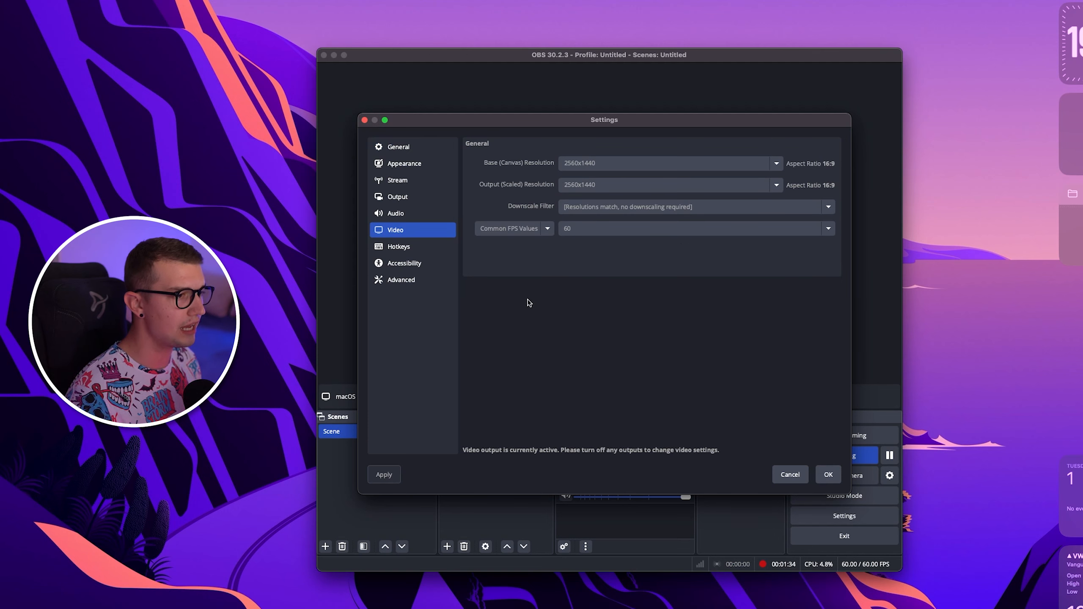
mouse_move(509, 199)
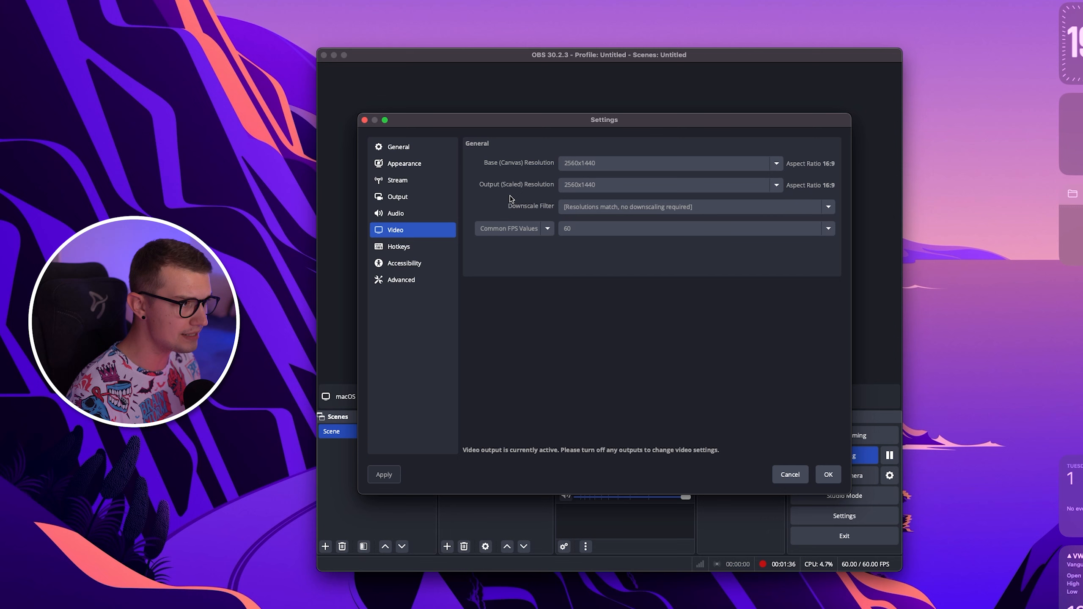
mouse_move(622, 326)
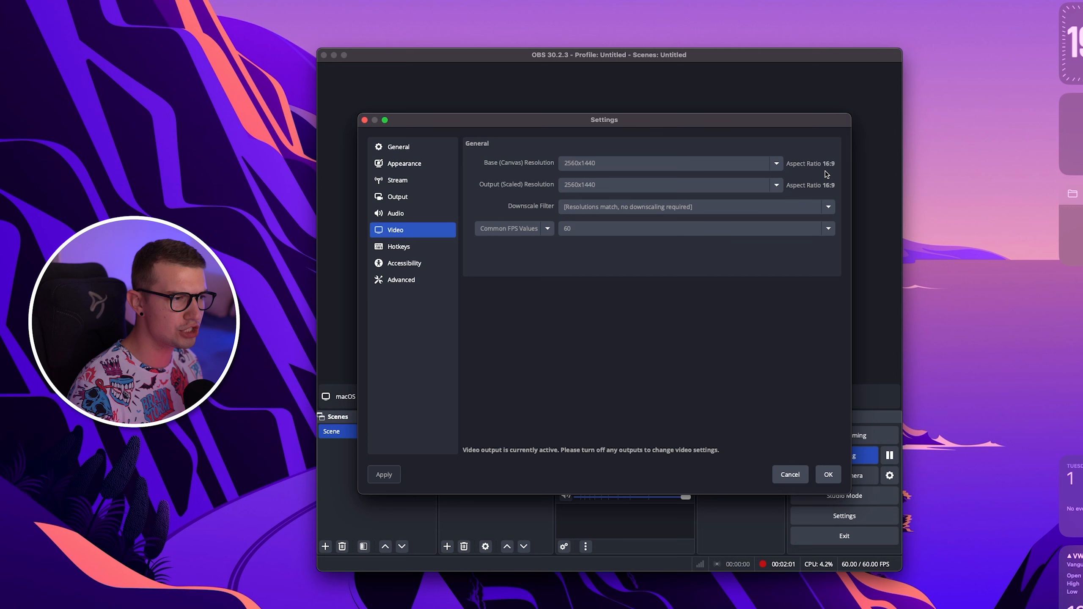
mouse_move(808, 171)
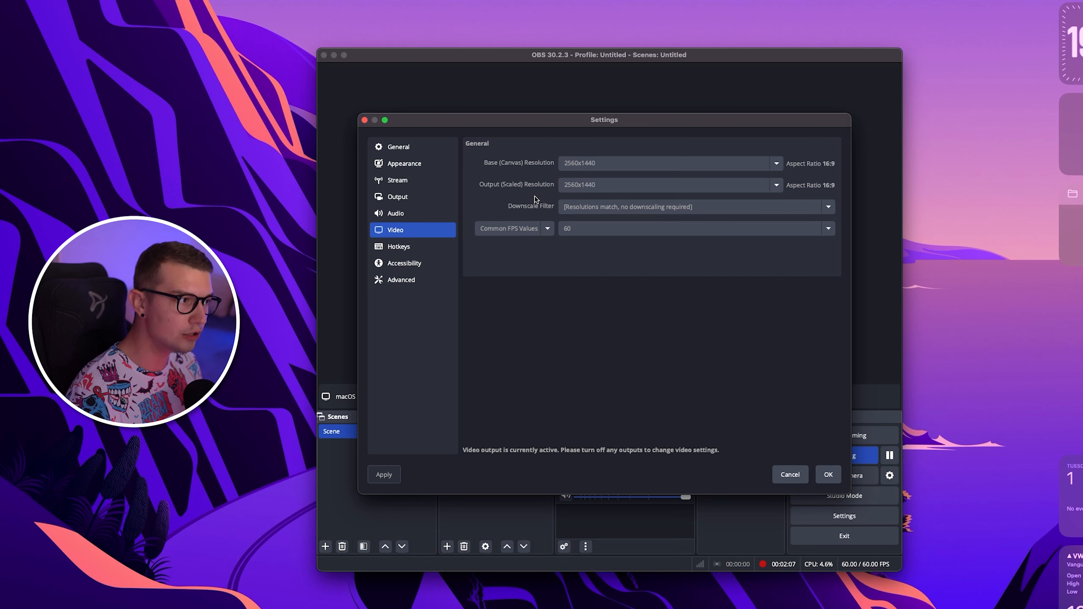
mouse_move(480, 214)
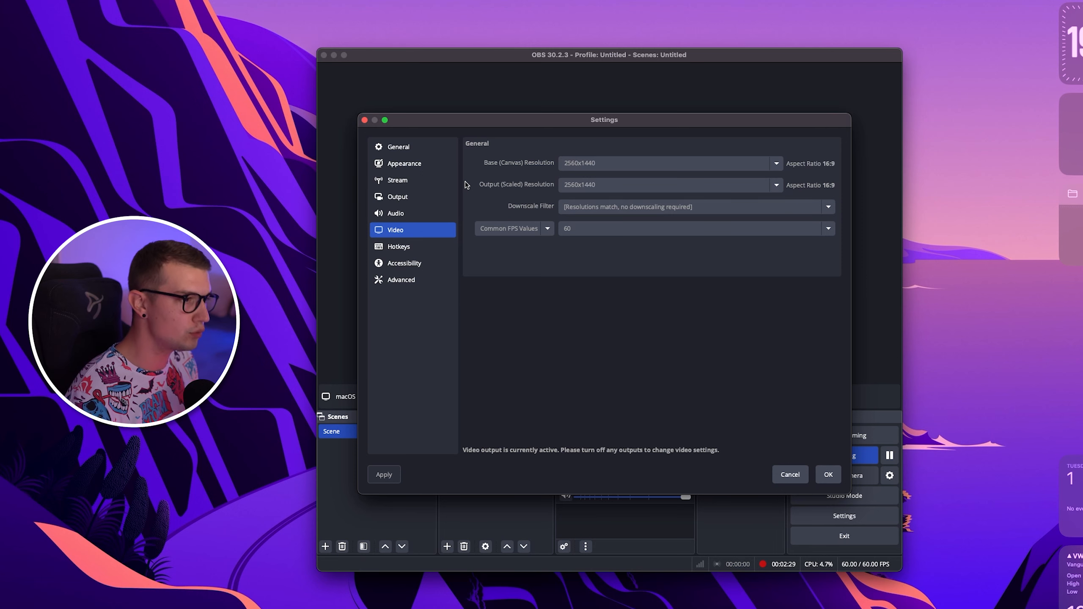
mouse_move(552, 157)
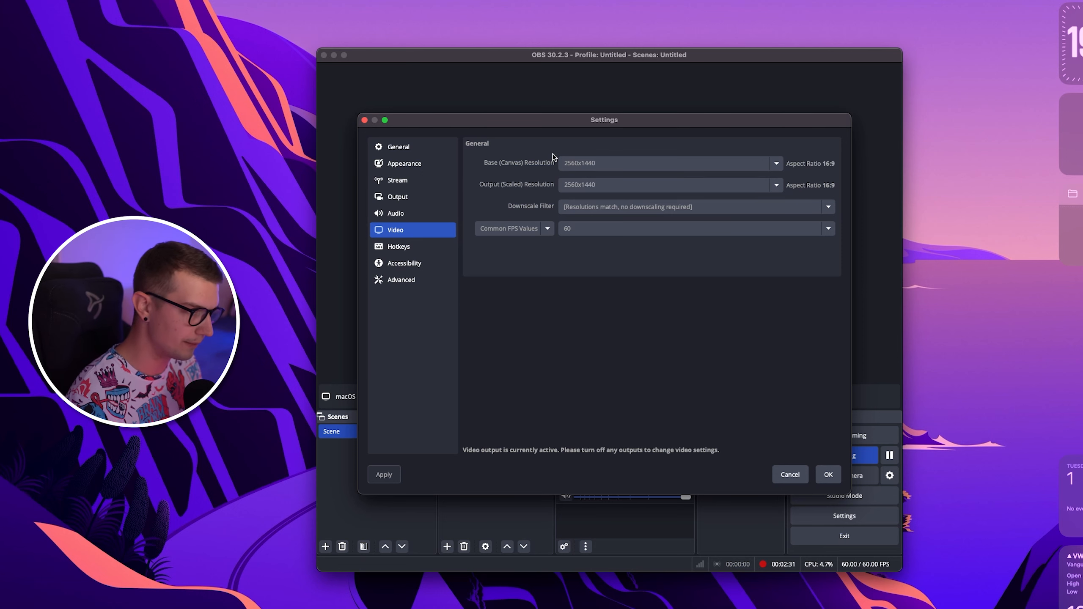
mouse_move(667, 209)
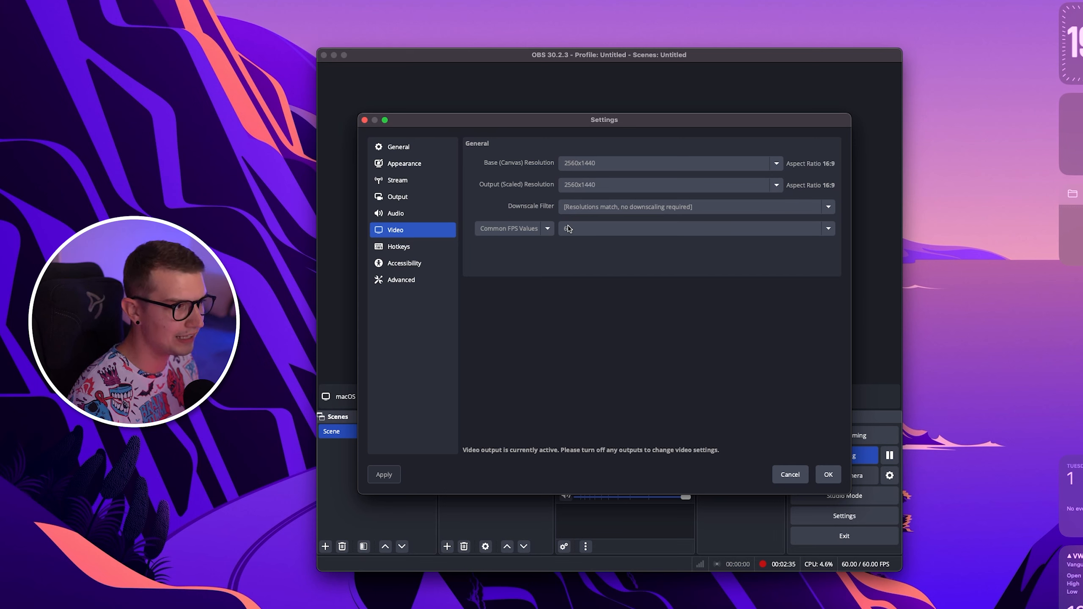
click(691, 228)
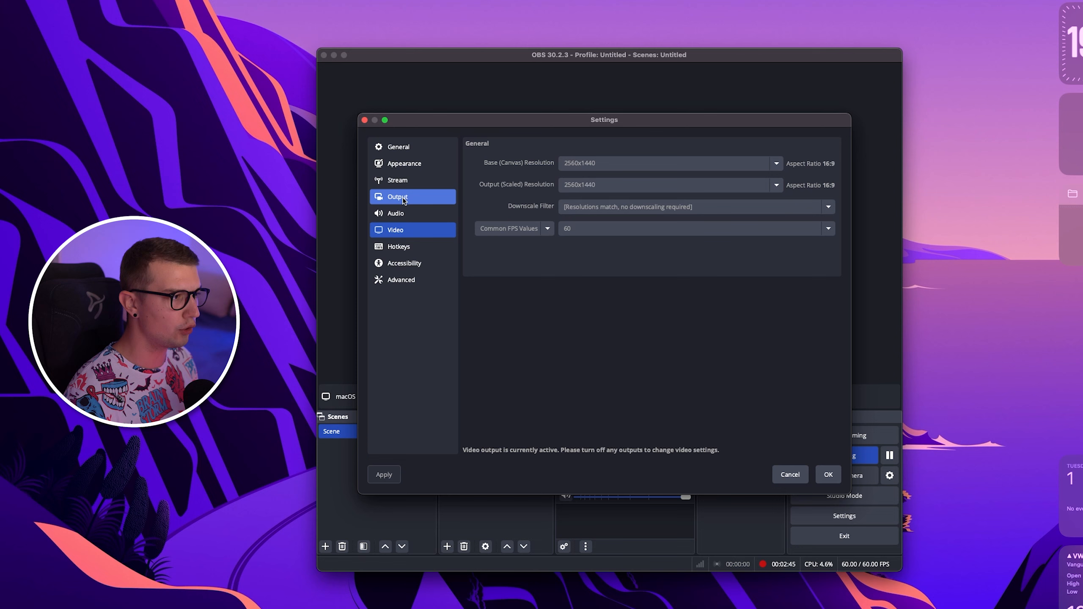
Step: Review the Output Recording settings: Matroska format, HEVC hardware encoder, CoreAudio AAC
click(397, 196)
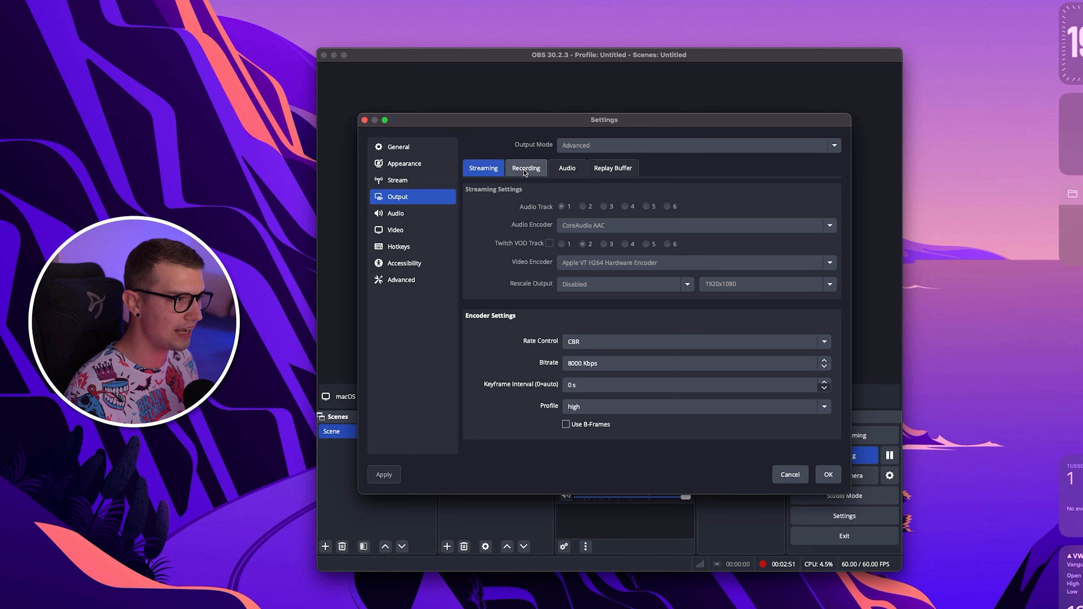
click(525, 167)
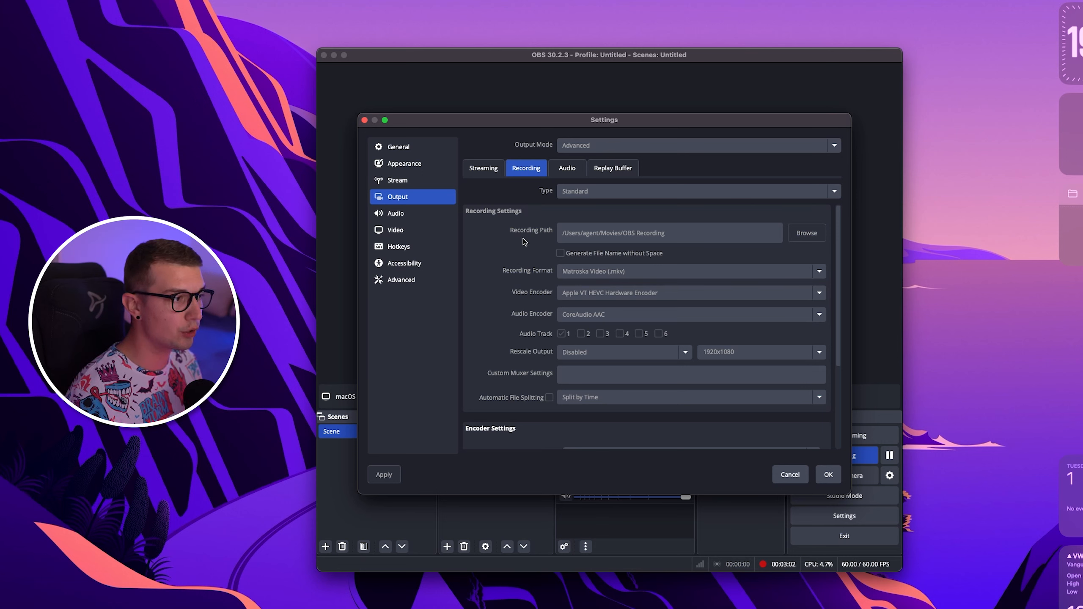
mouse_move(652, 238)
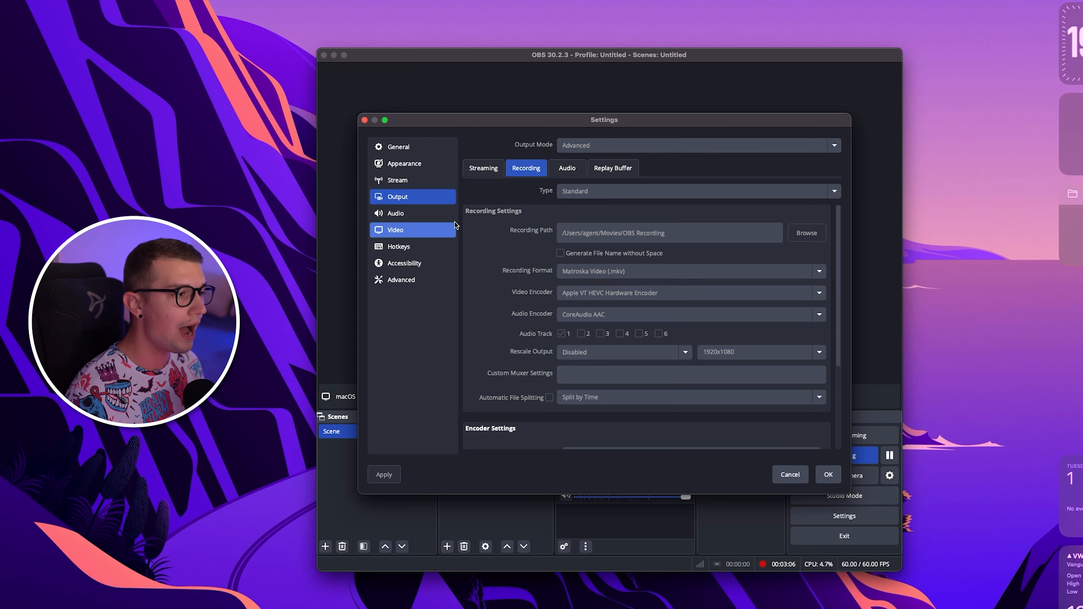
mouse_move(624, 237)
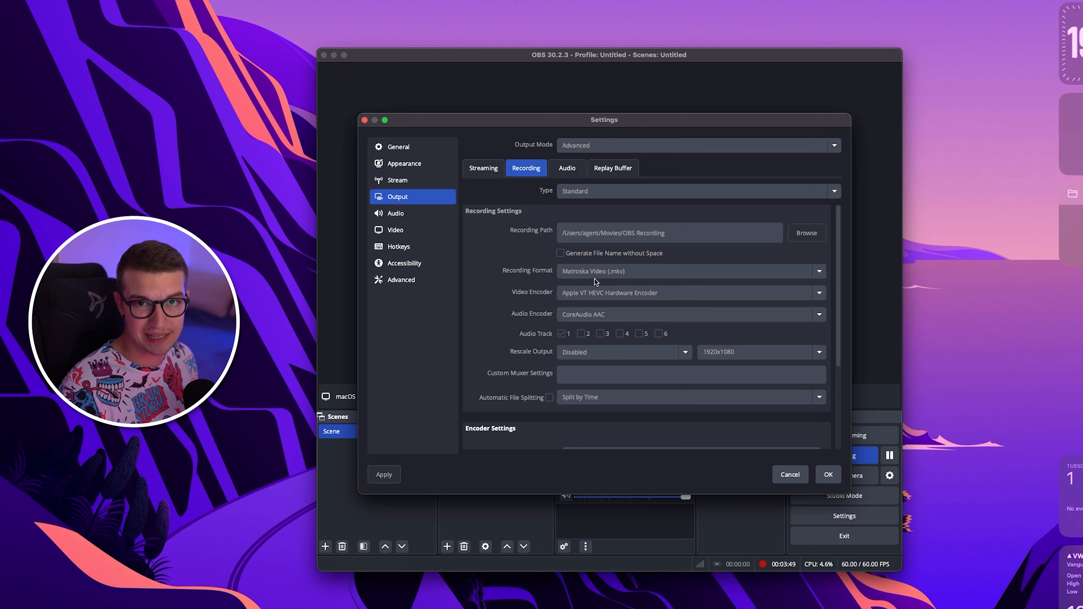
mouse_move(550, 297)
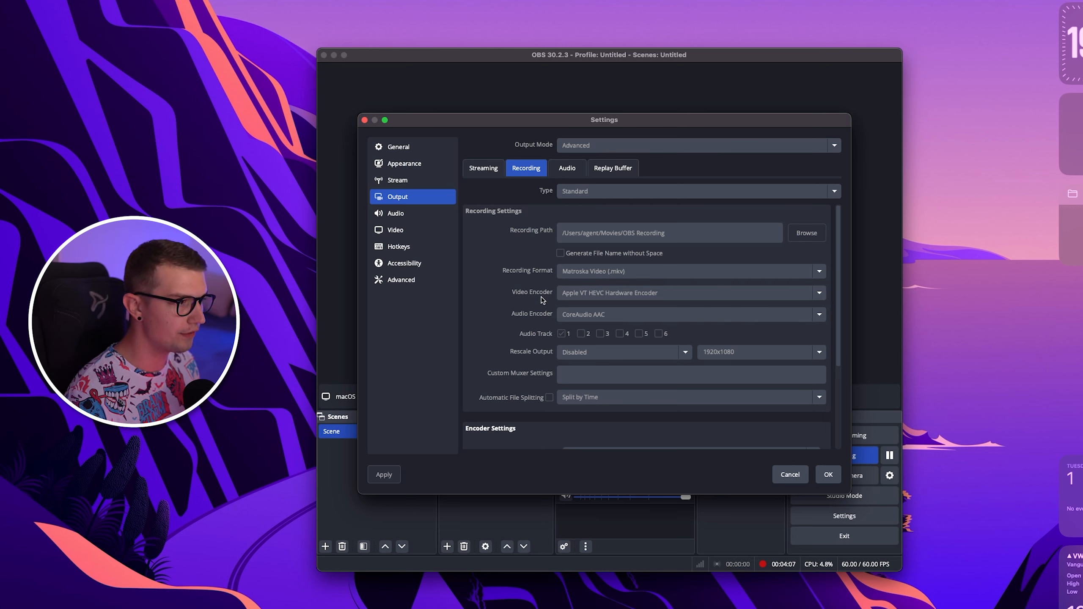
mouse_move(537, 304)
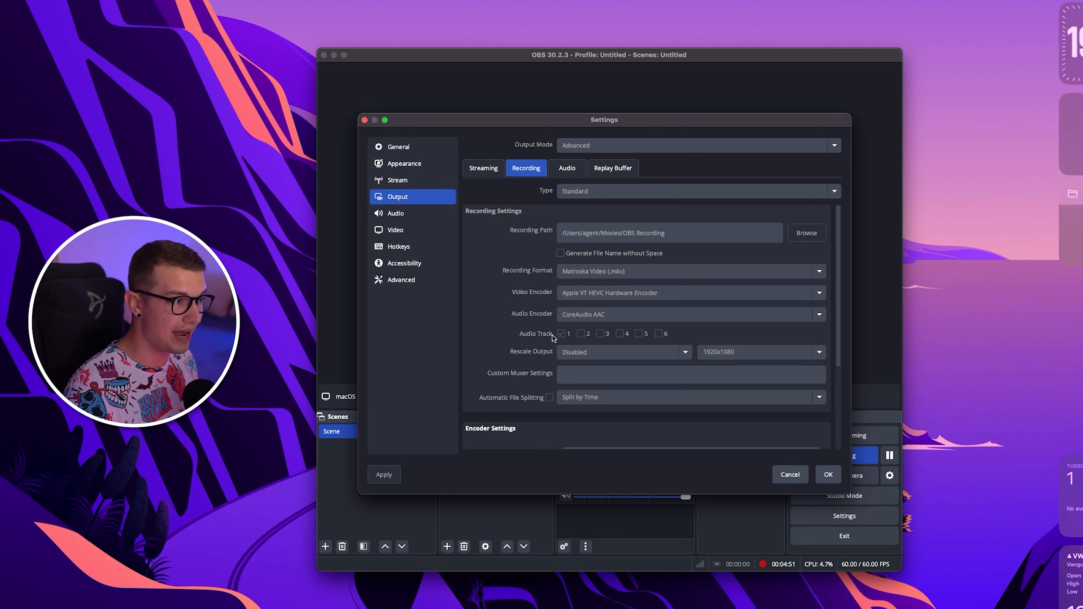
scroll(down, 3)
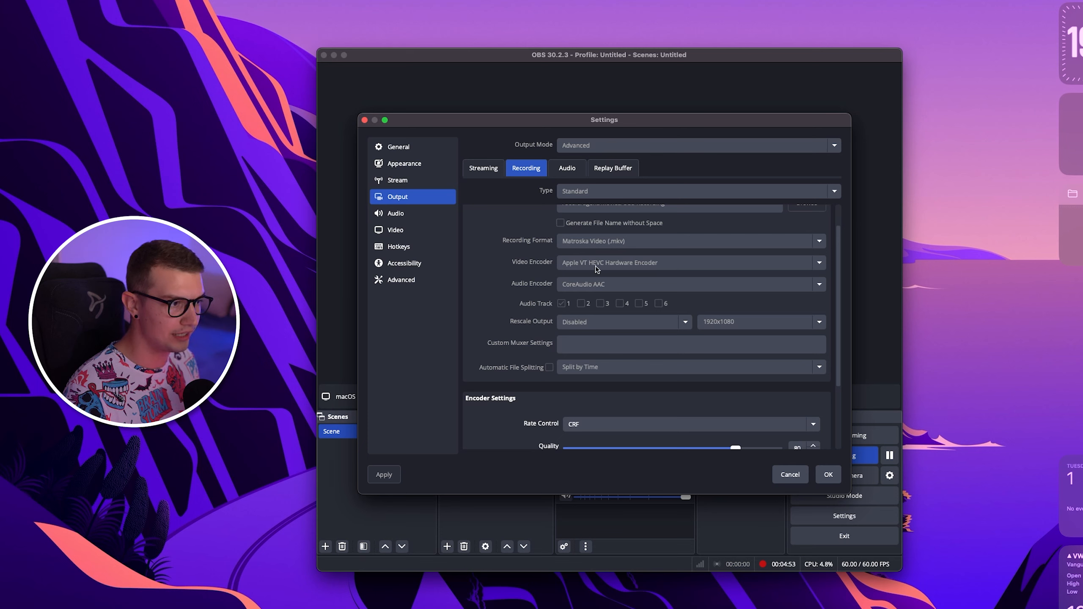
Step: Keep CRF rate control with quality 80 in the recording encoder settings
scroll(down, 3)
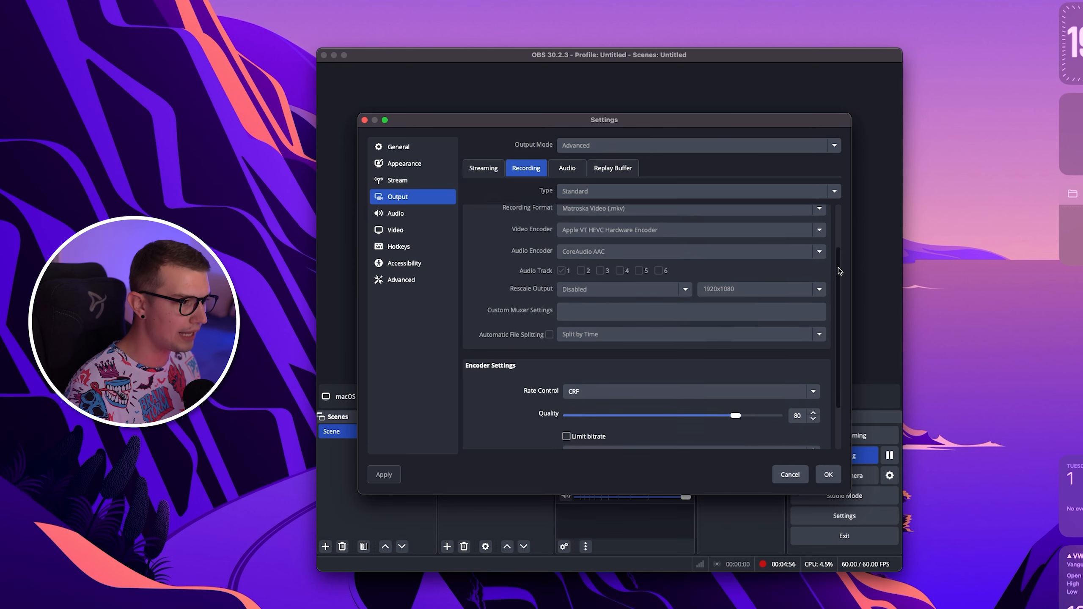
scroll(down, 3)
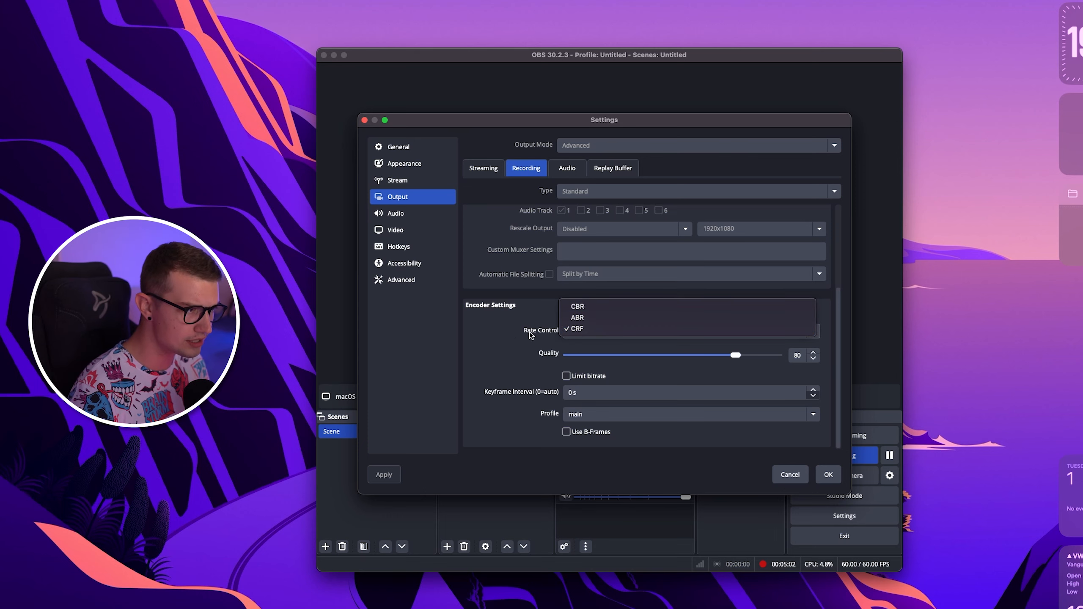
mouse_move(580, 329)
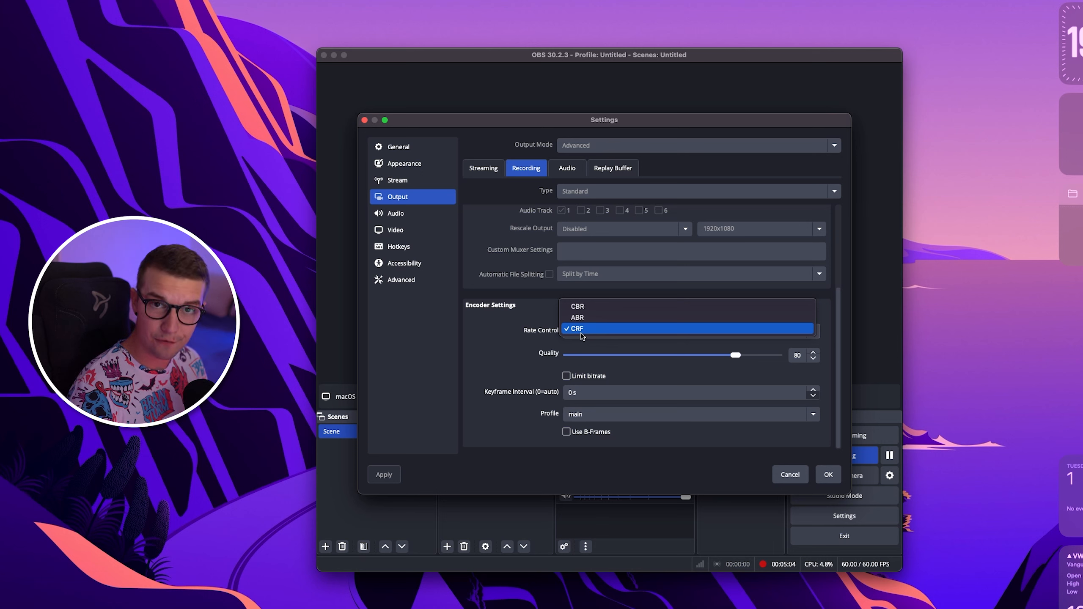
click(575, 328)
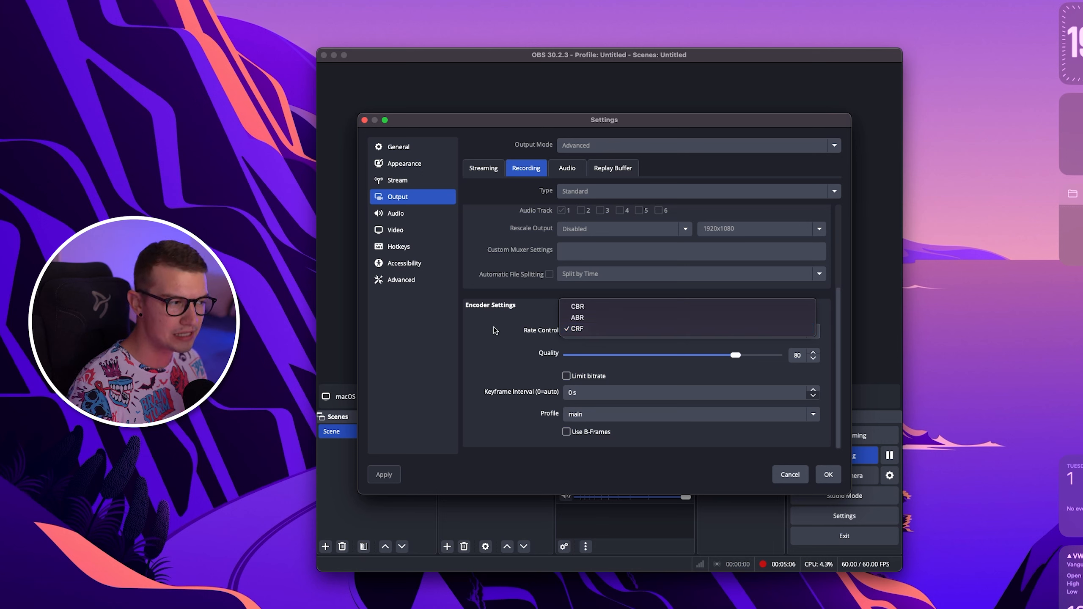
click(576, 328)
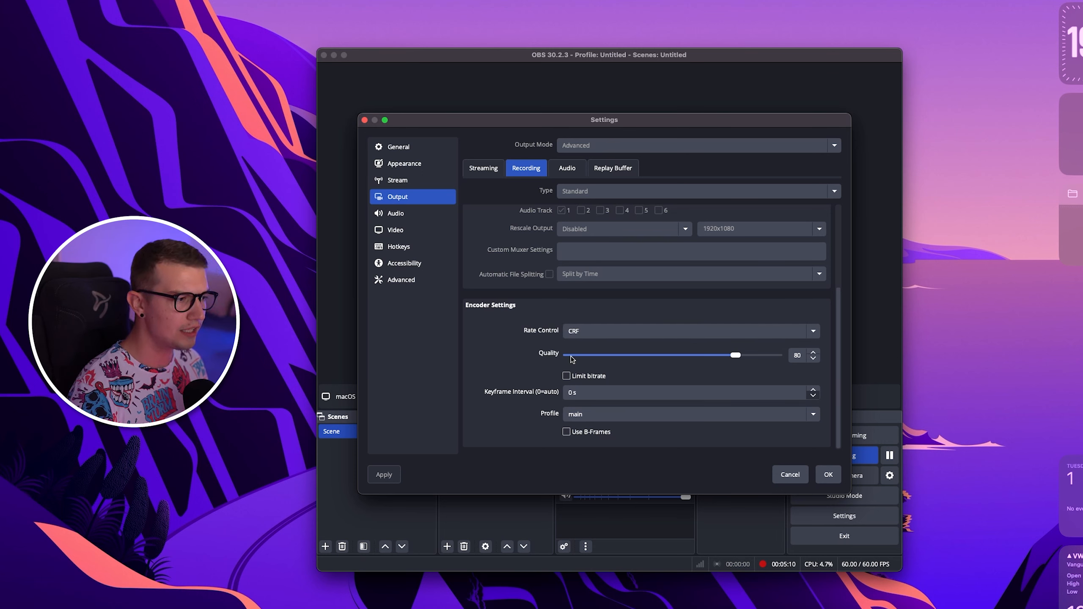
mouse_move(705, 373)
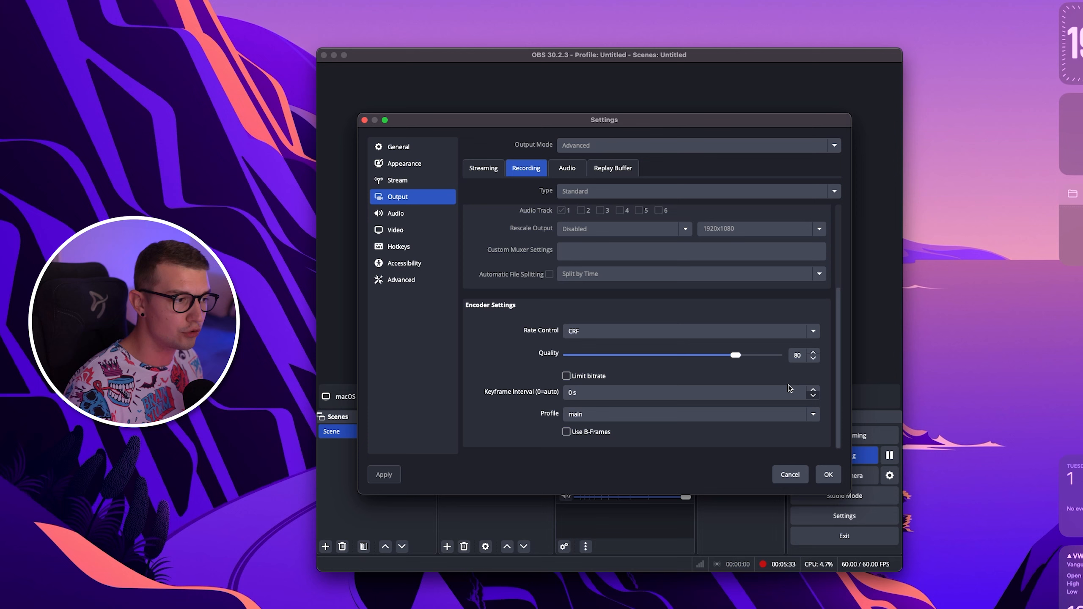
mouse_move(714, 378)
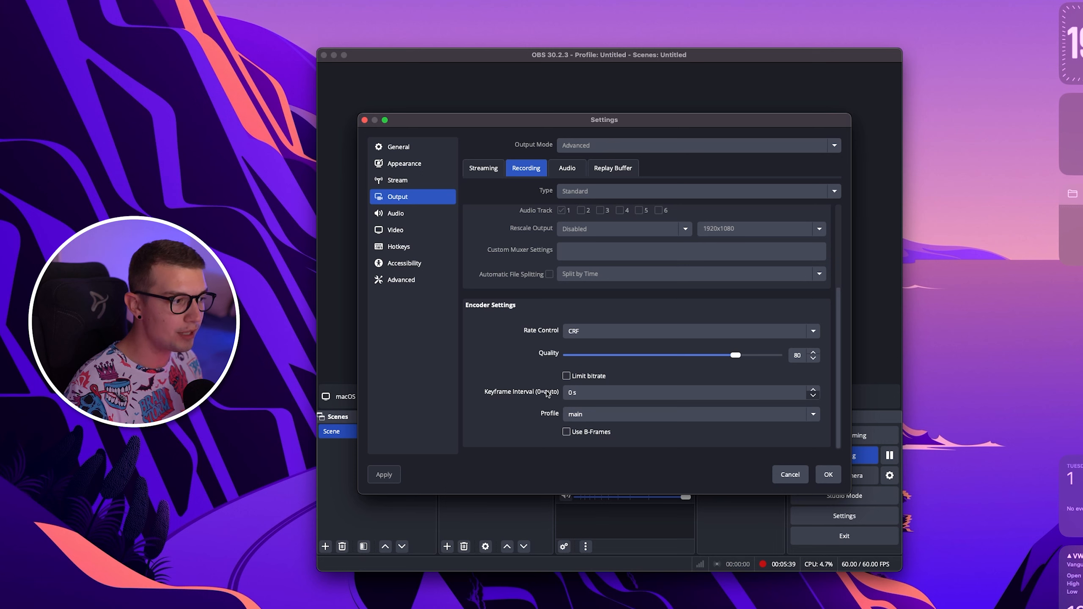
mouse_move(514, 397)
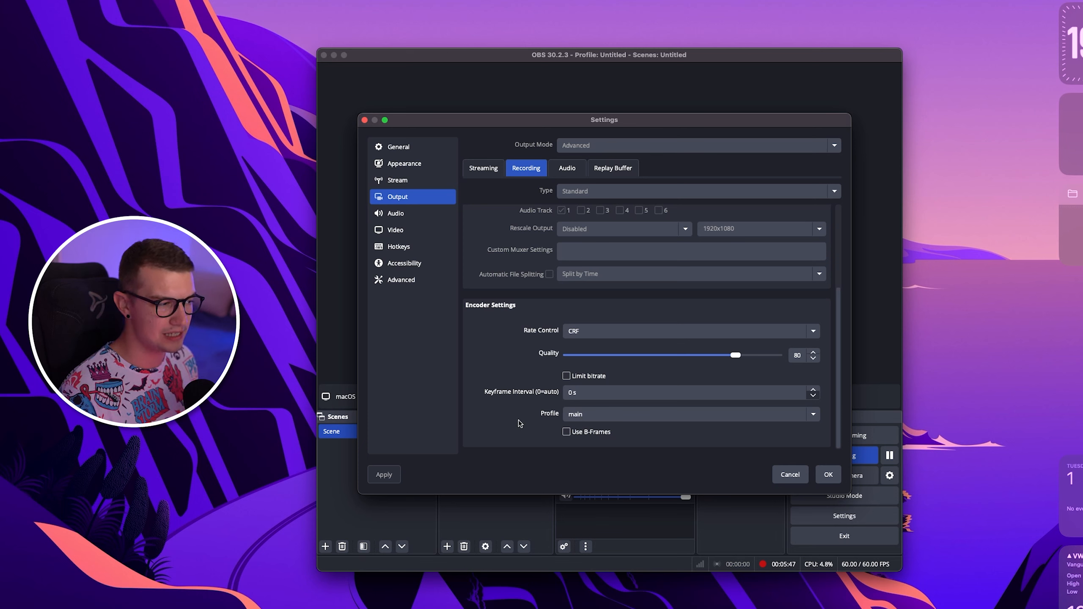
mouse_move(683, 214)
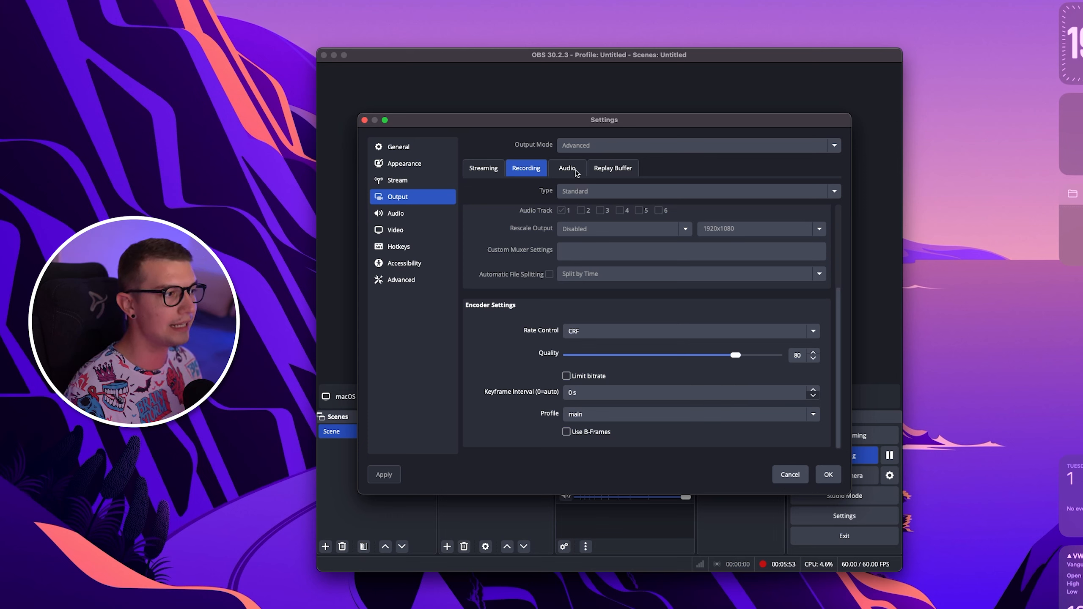
Step: Check the Output Audio tracks, every bitrate at 320
click(566, 168)
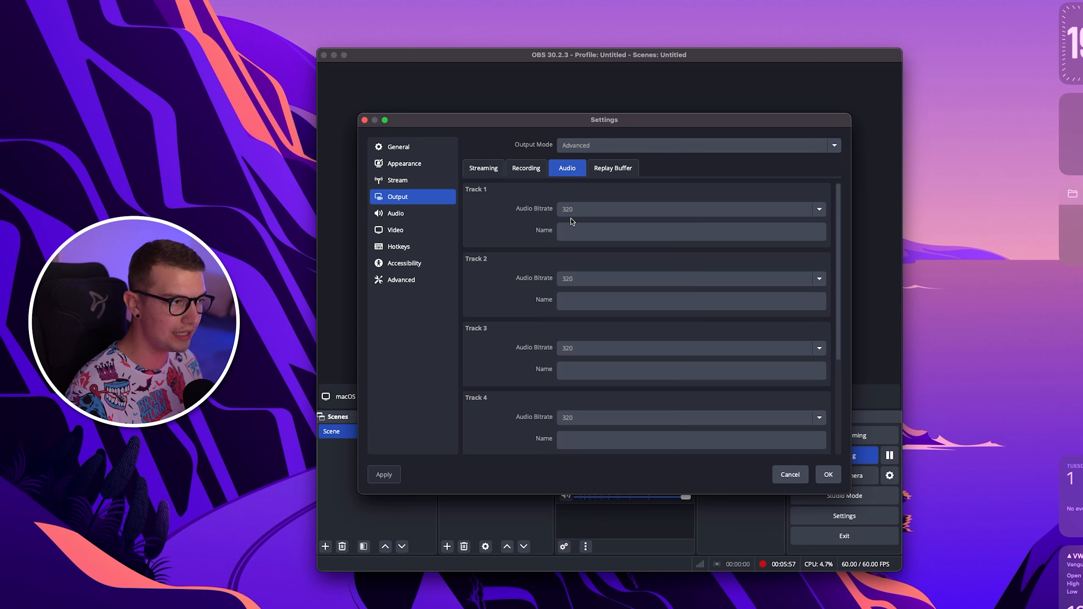
mouse_move(524, 240)
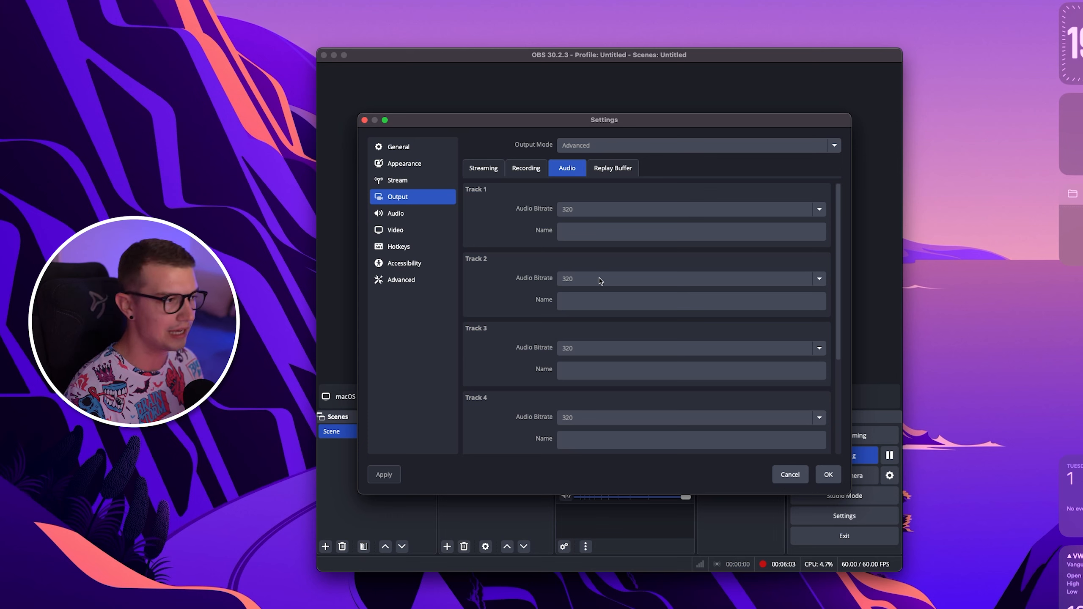
mouse_move(811, 225)
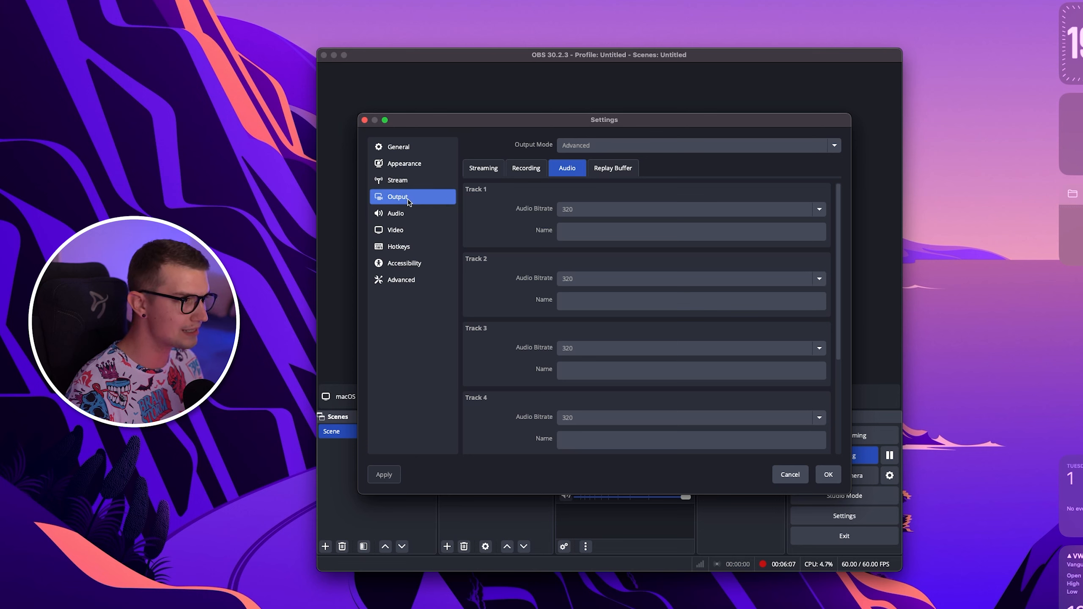
click(396, 212)
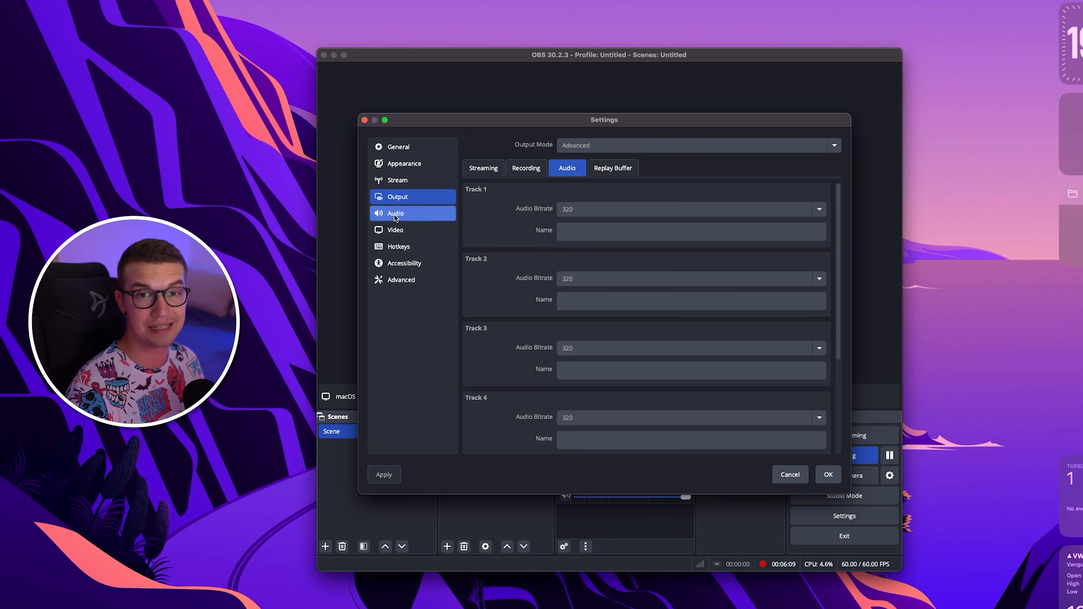
Step: Review the Audio settings: 48 kHz stereo, MacBook Air Microphone as mic input
click(396, 213)
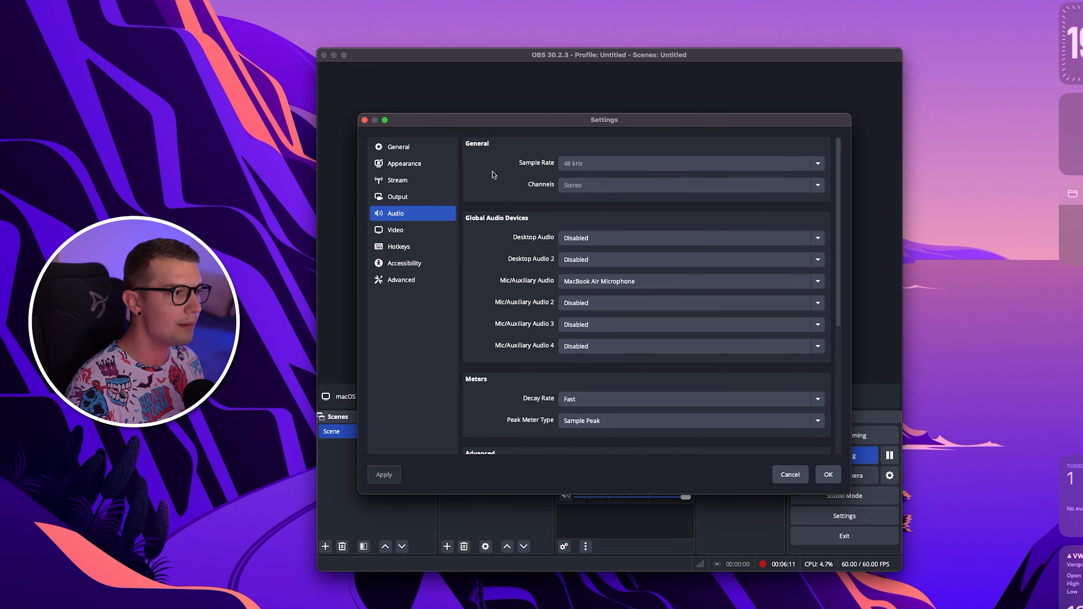
mouse_move(571, 171)
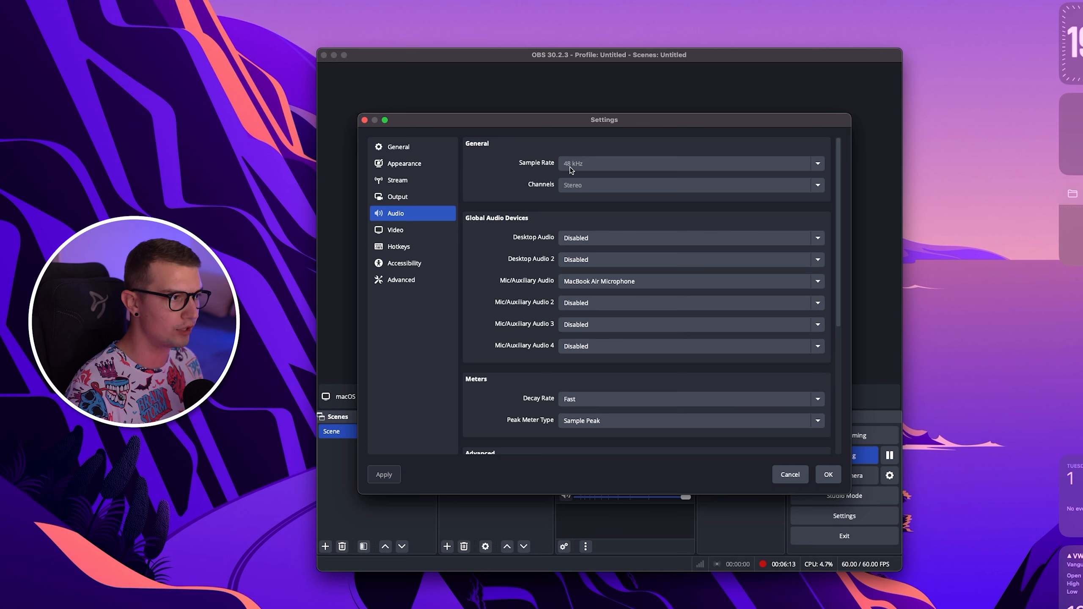
mouse_move(560, 187)
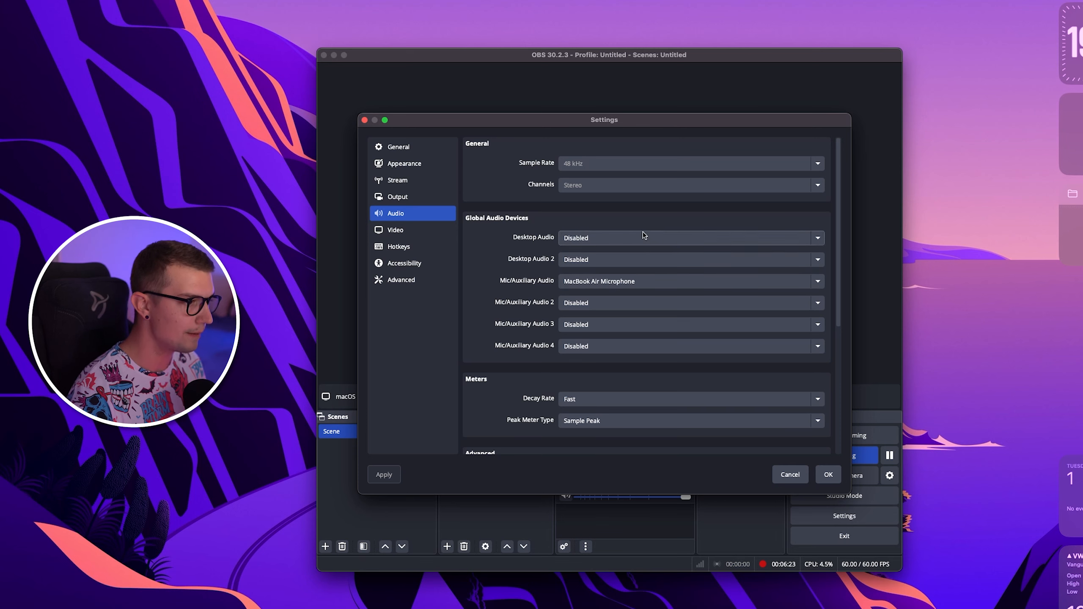
click(400, 279)
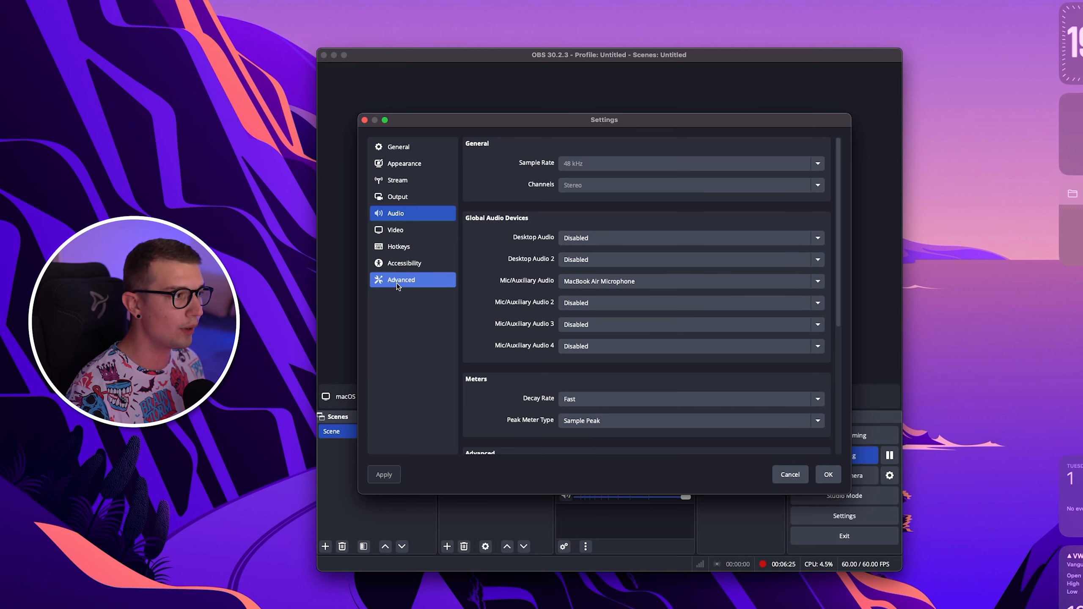
Step: Review the Advanced settings with automatic remux to mp4 turned on
click(400, 279)
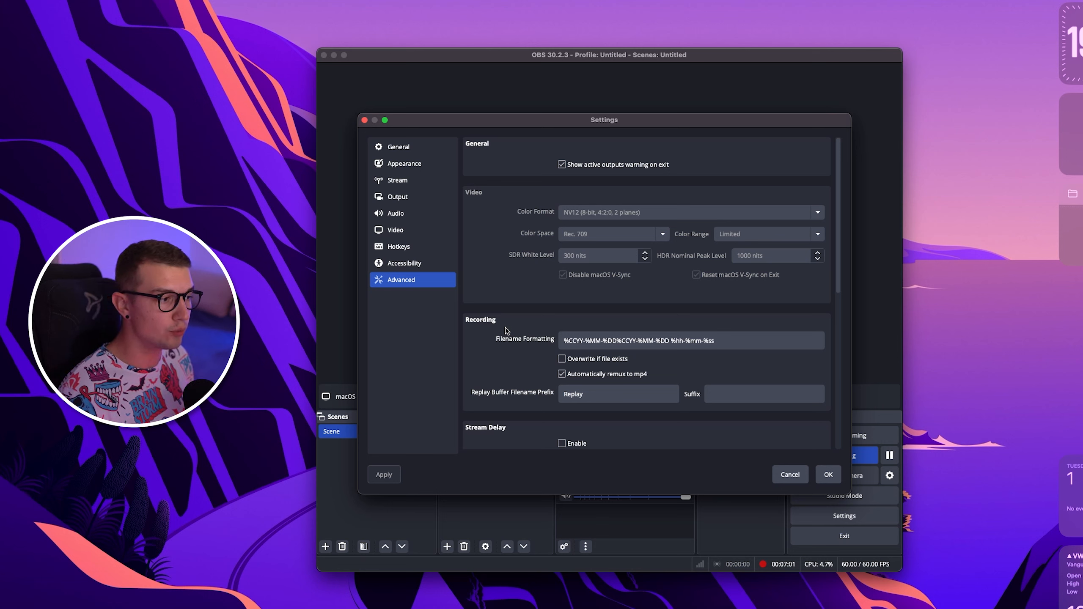
mouse_move(542, 363)
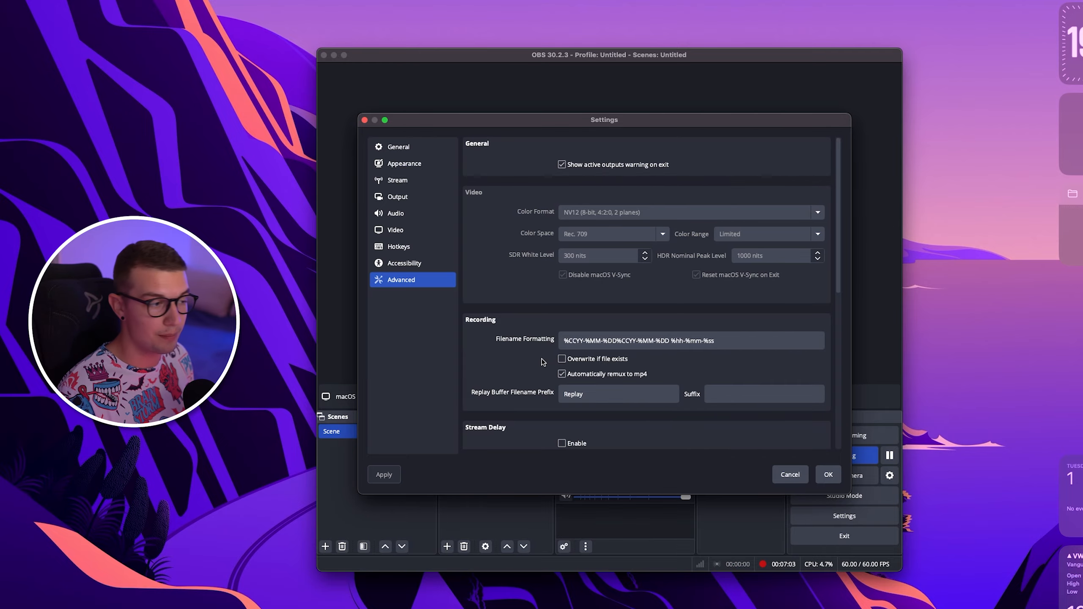